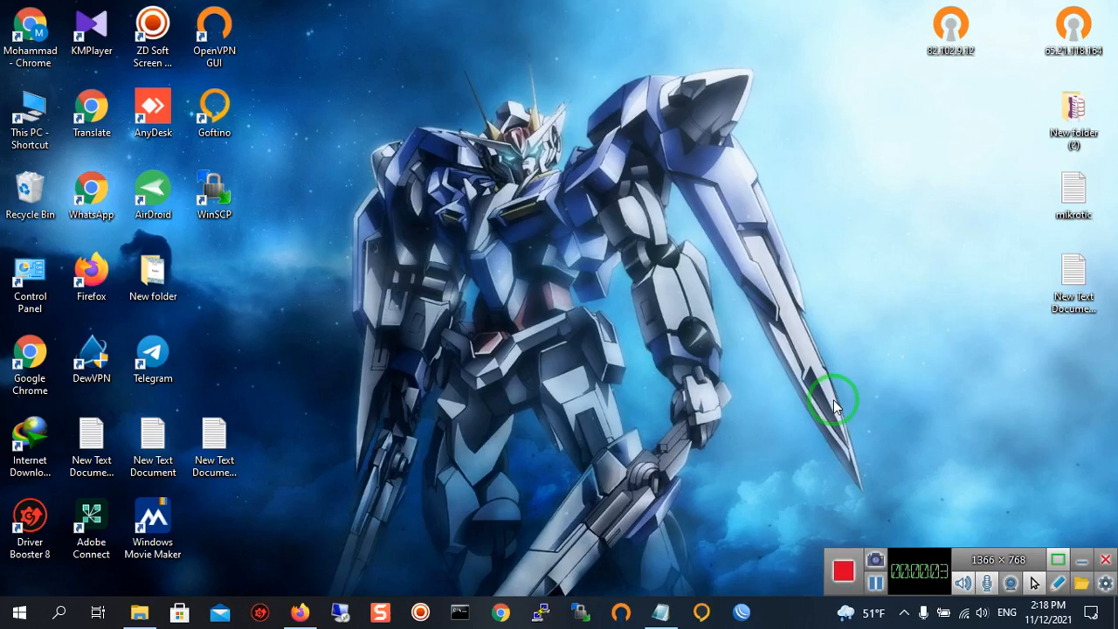
{"action": "mouse_move", "coordinate": [737, 401]}
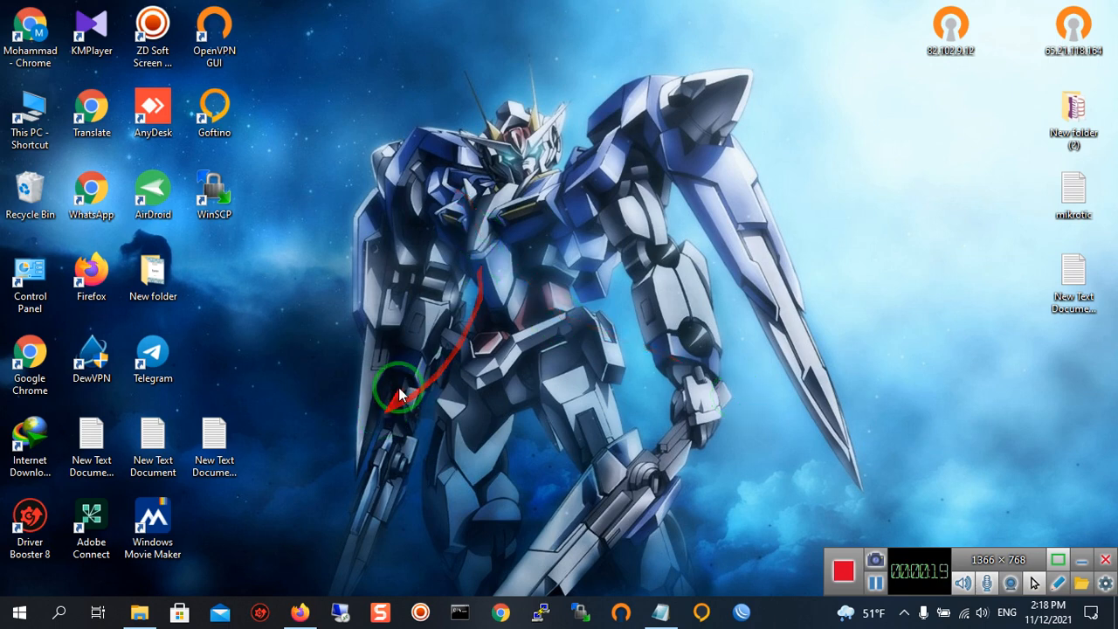
{"action": "mouse_move", "coordinate": [511, 289]}
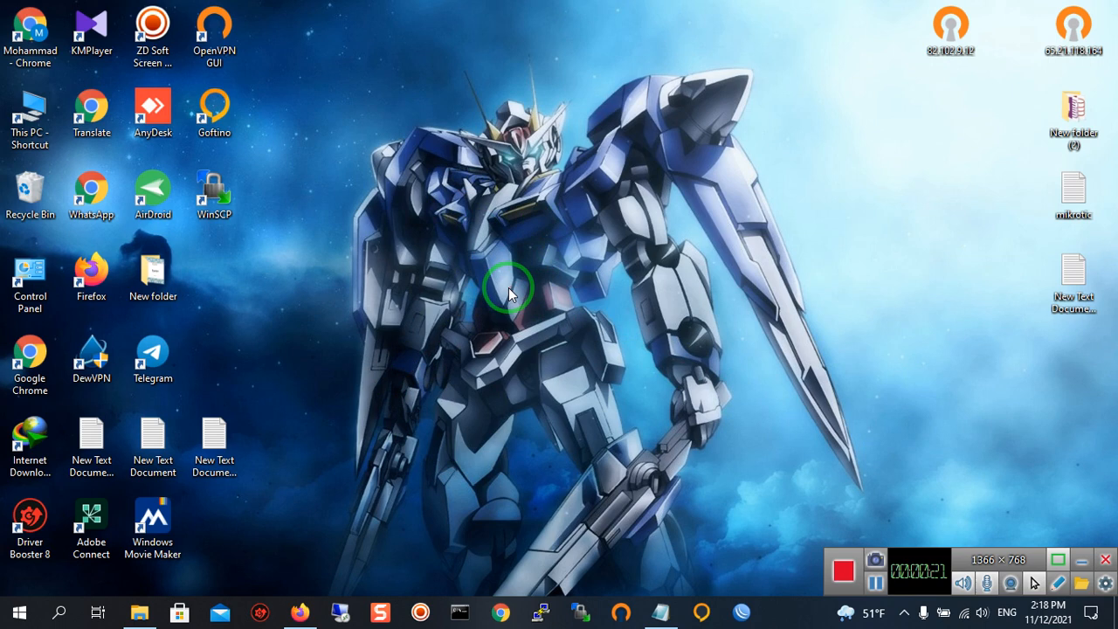
Step: Right-click an empty spot on the desktop to show its context menu
{"action": "right_click", "coordinate": [511, 288]}
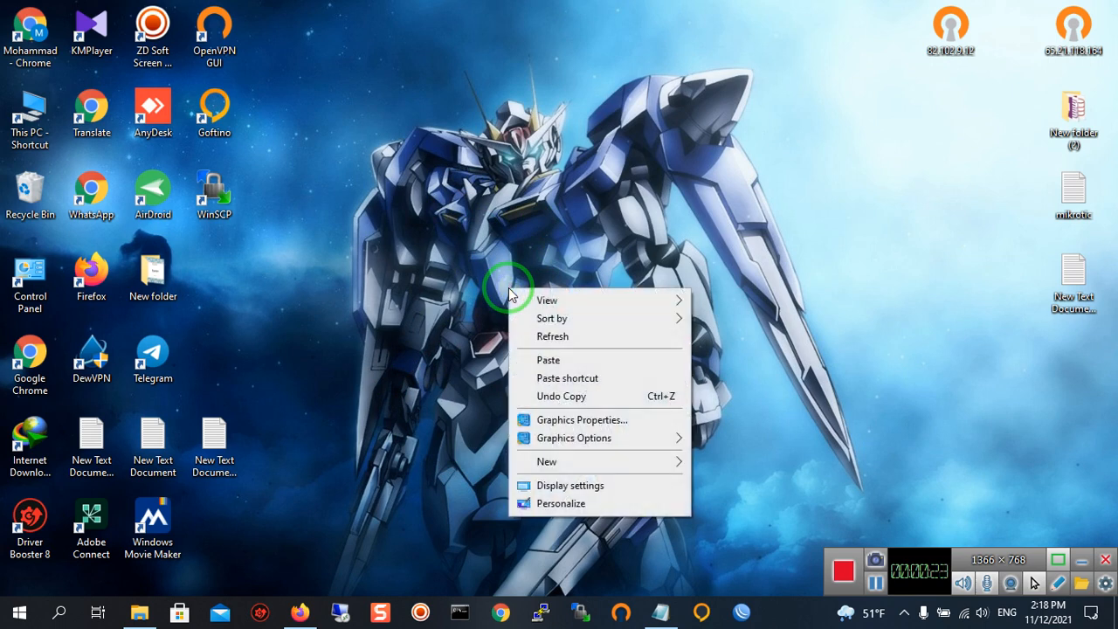
{"action": "mouse_move", "coordinate": [568, 503]}
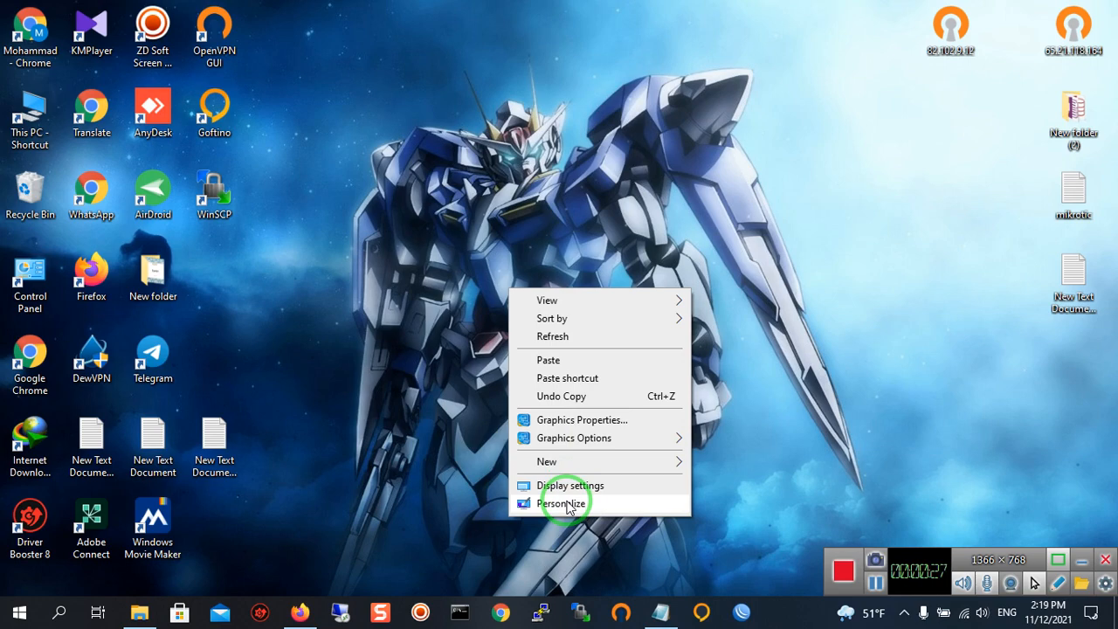
Step: Choose Personalize to reach the Personalization Background page in Settings
{"action": "left_click", "coordinate": [562, 502]}
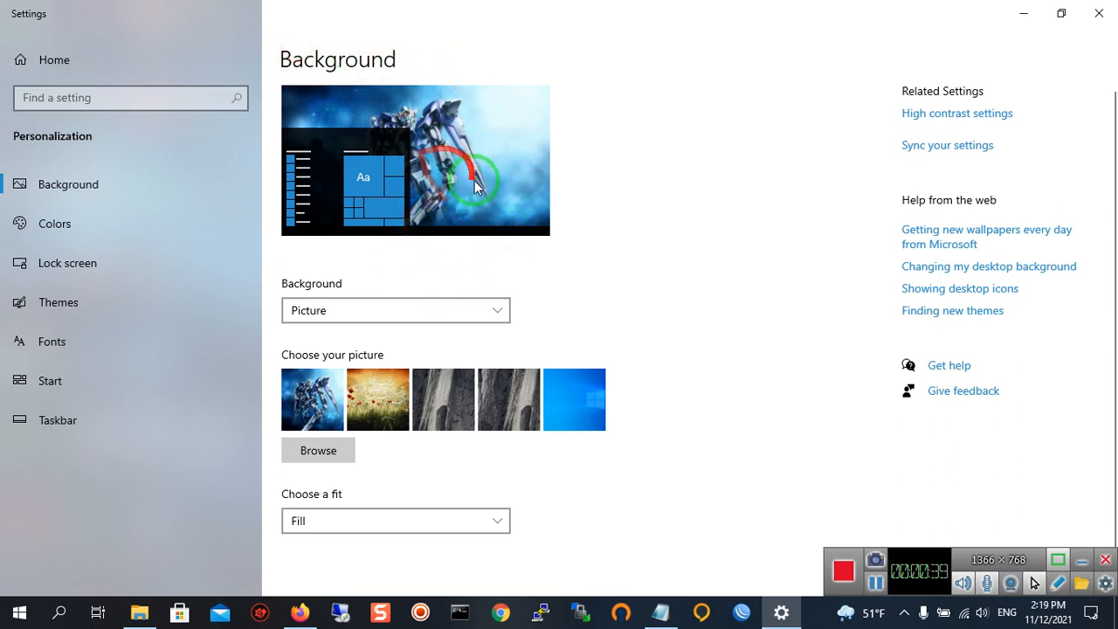
{"action": "mouse_move", "coordinate": [445, 131]}
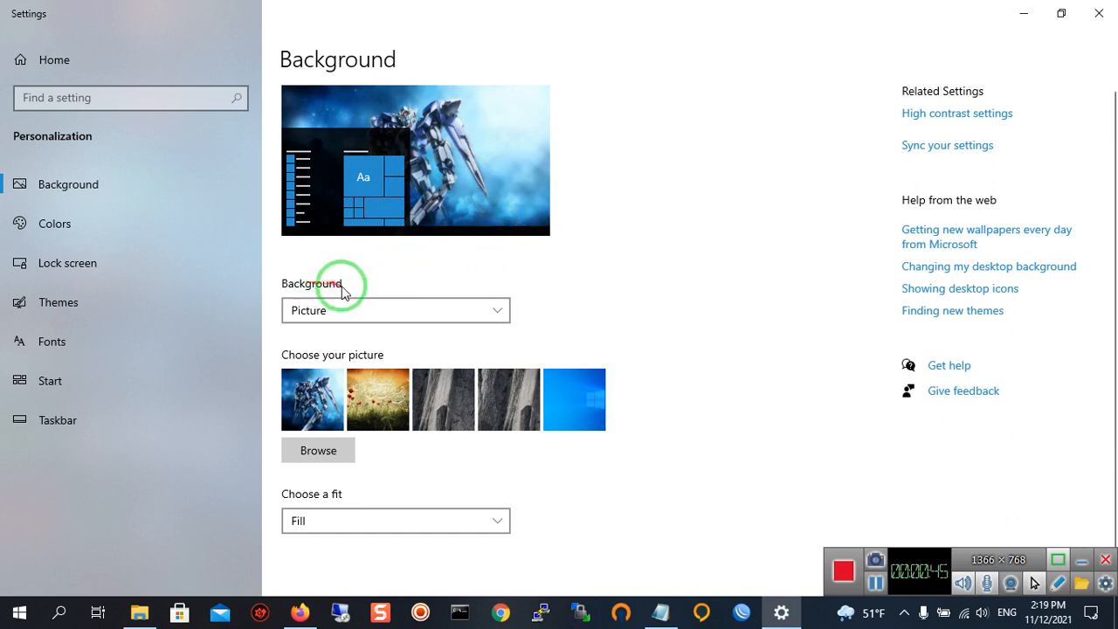
{"action": "mouse_move", "coordinate": [488, 325]}
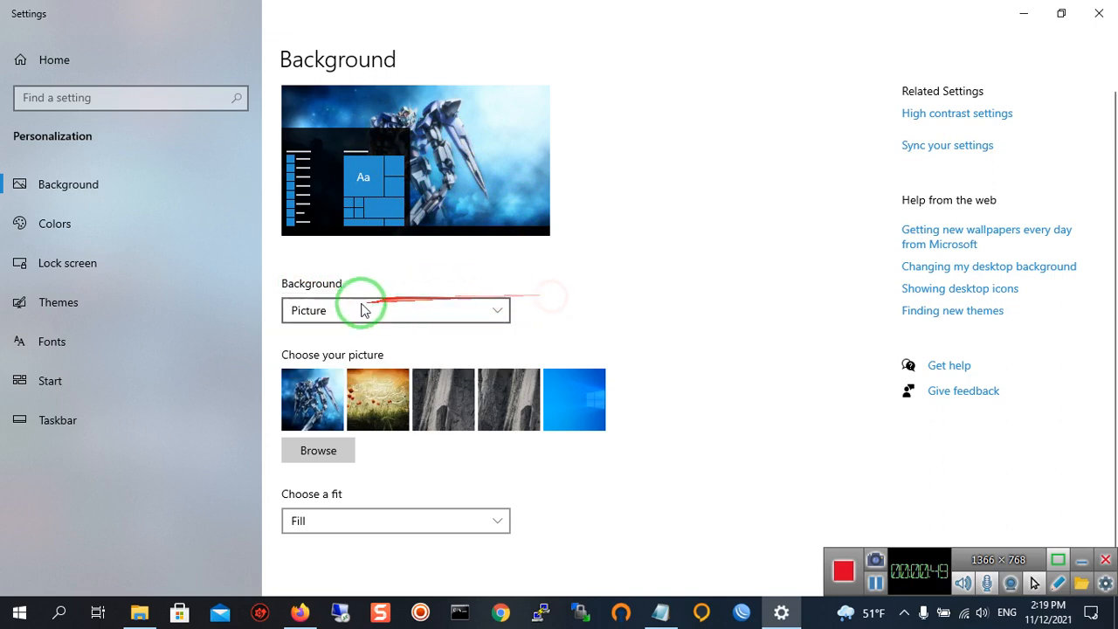
{"action": "left_click", "coordinate": [395, 310]}
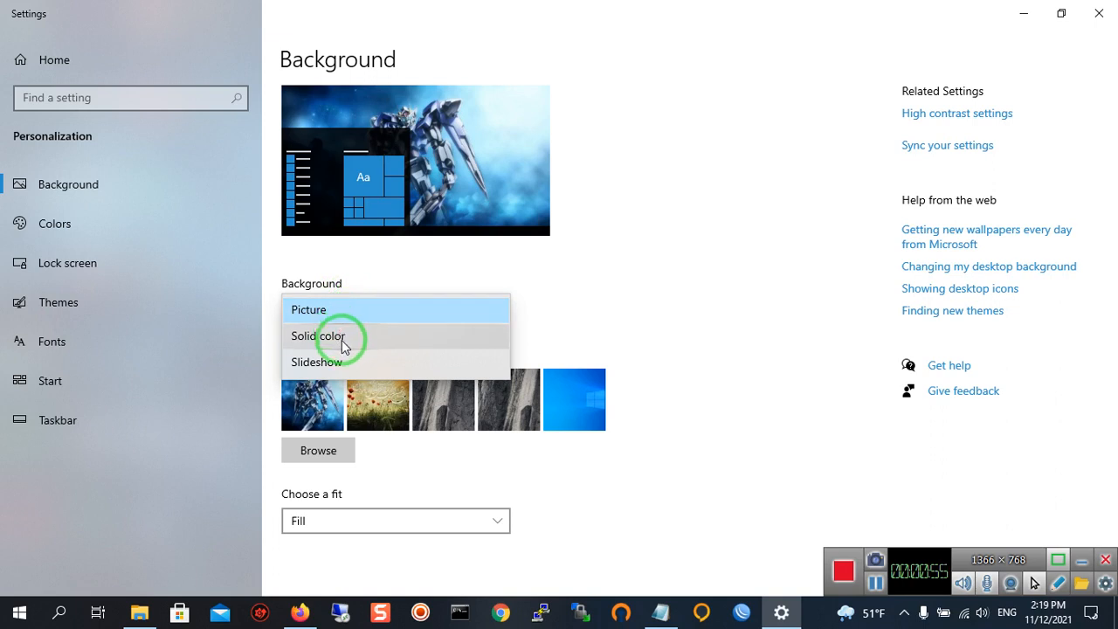
{"action": "mouse_move", "coordinate": [339, 365]}
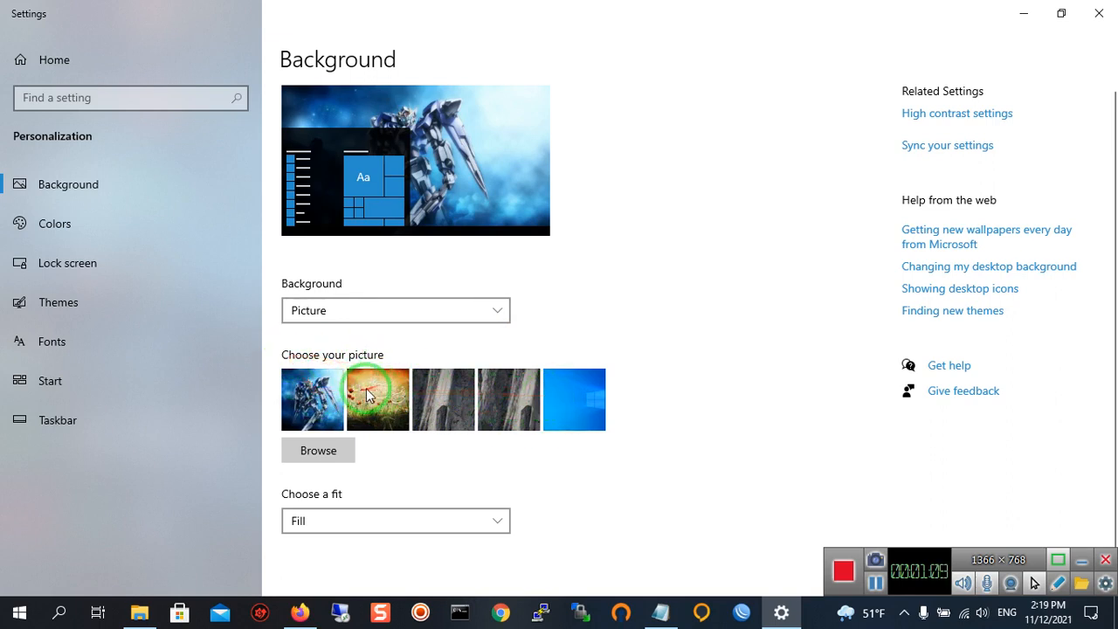
{"action": "mouse_move", "coordinate": [509, 399]}
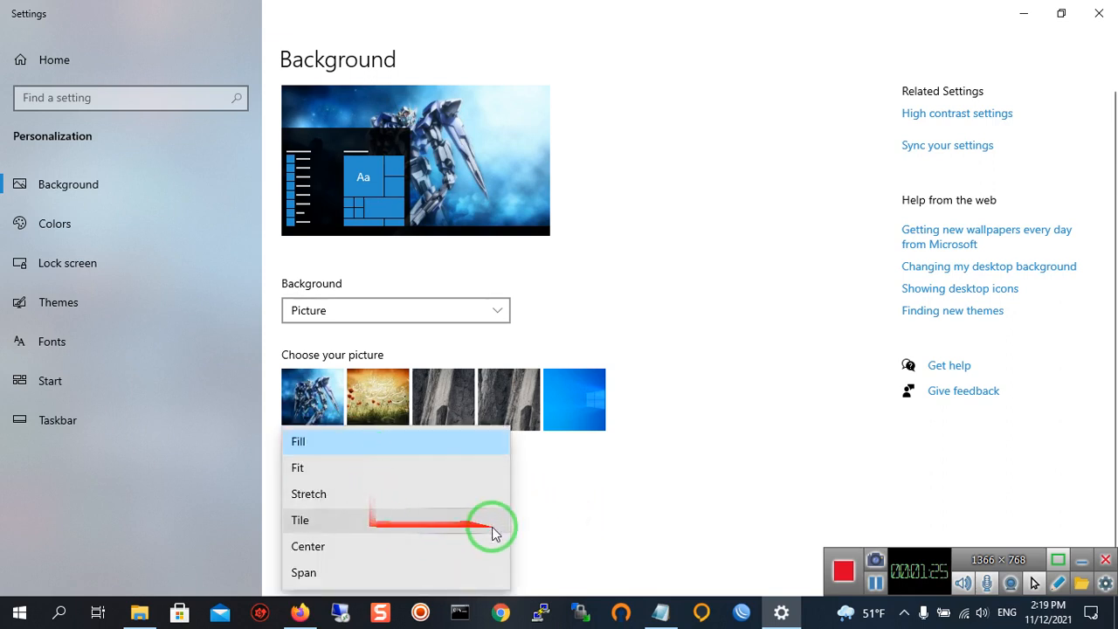
{"action": "mouse_move", "coordinate": [463, 467]}
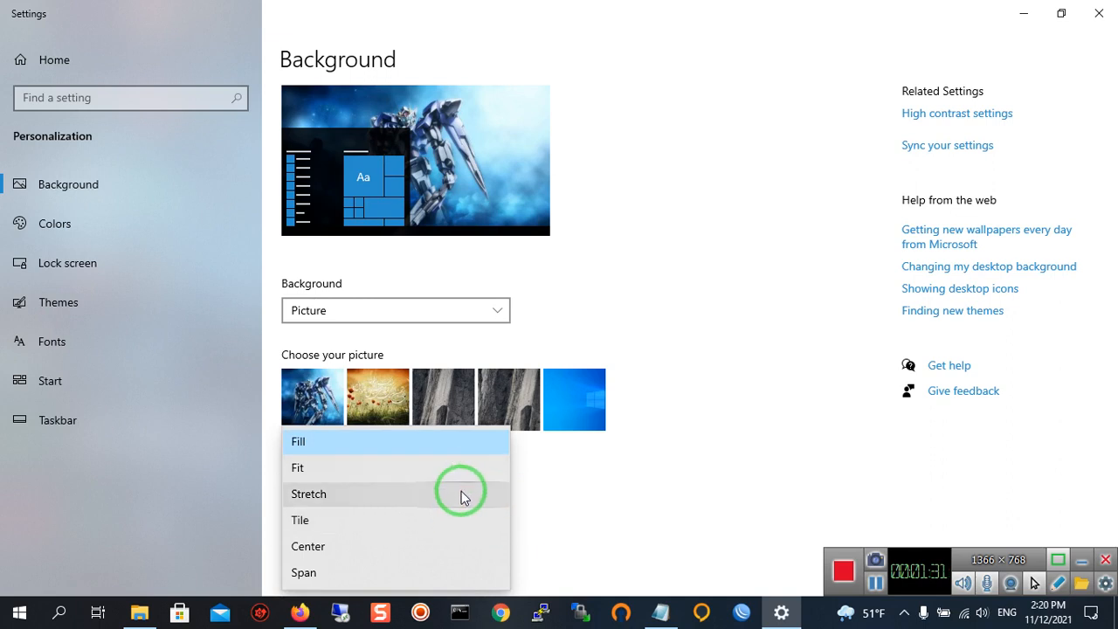
{"action": "mouse_move", "coordinate": [487, 519]}
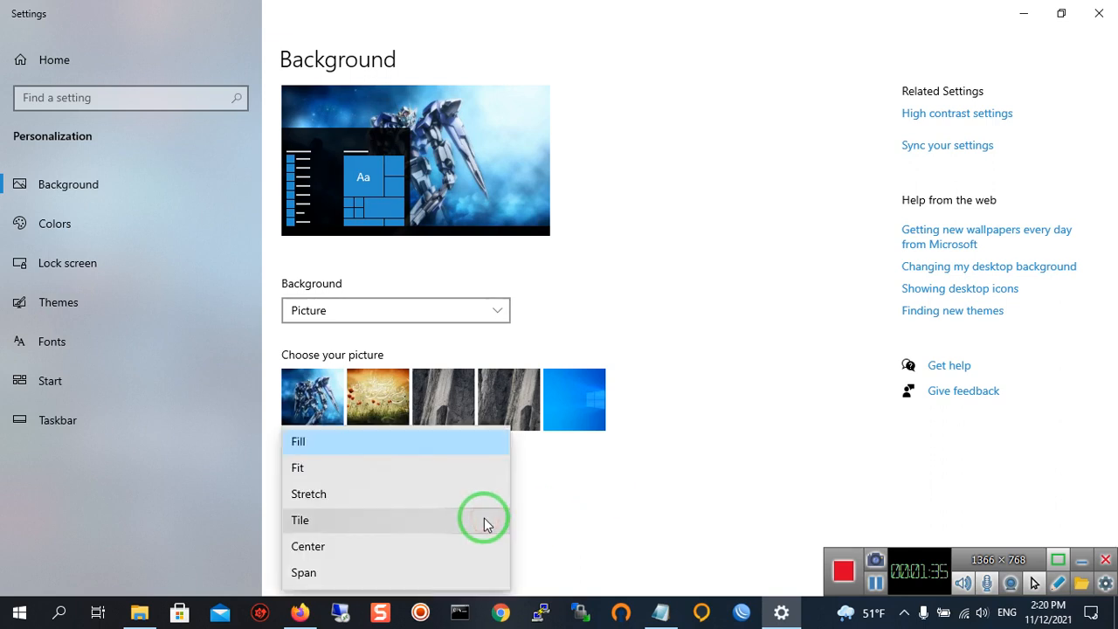
{"action": "mouse_move", "coordinate": [450, 476]}
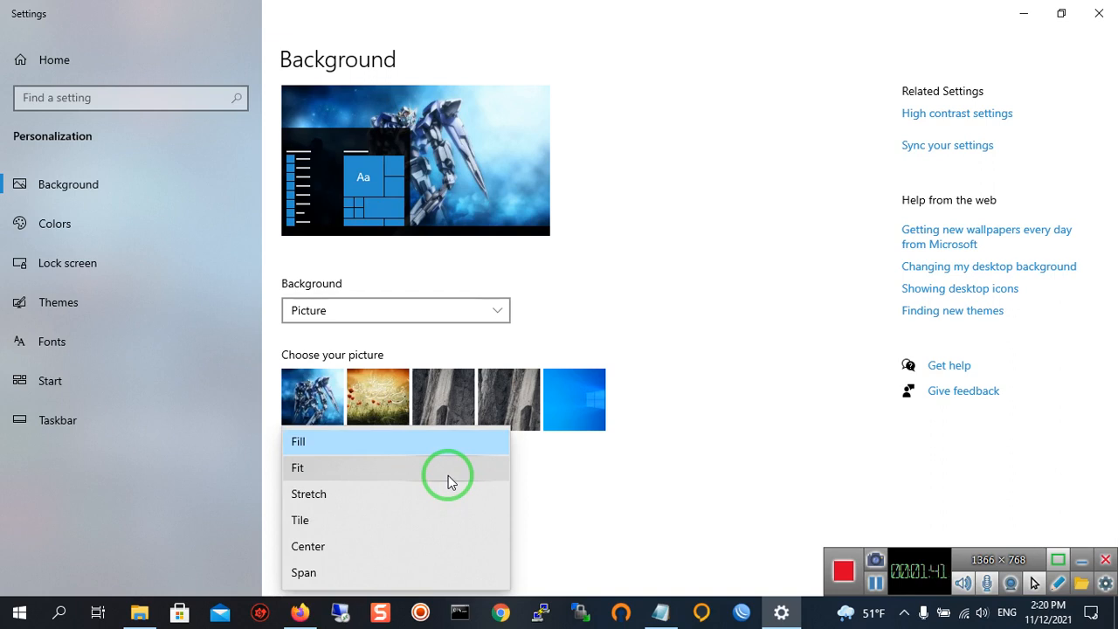
{"action": "mouse_move", "coordinate": [367, 504]}
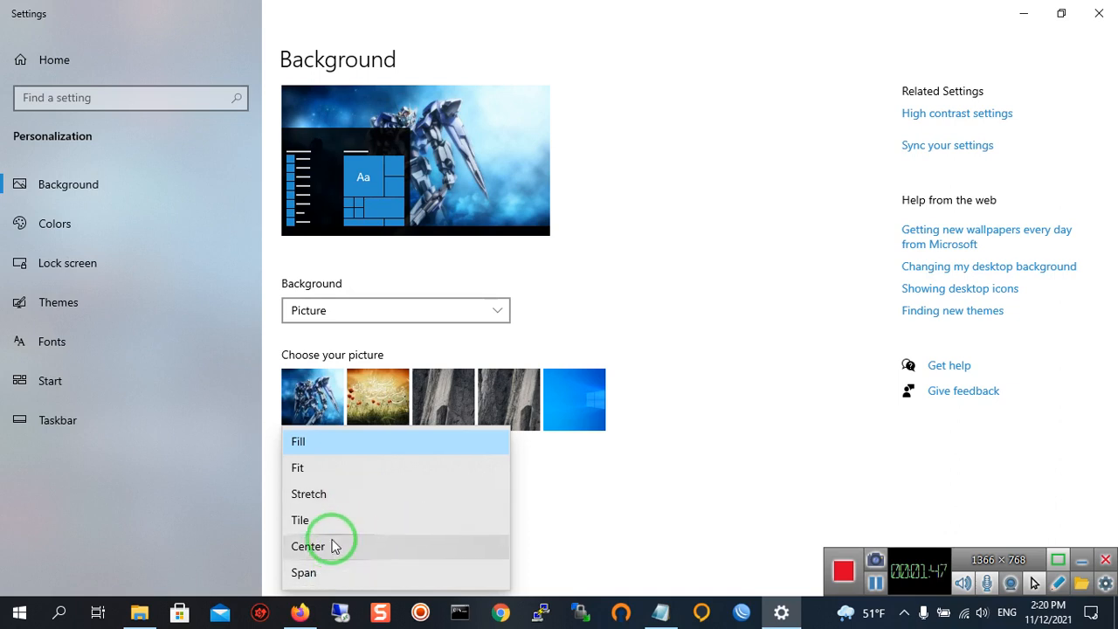
{"action": "mouse_move", "coordinate": [450, 441]}
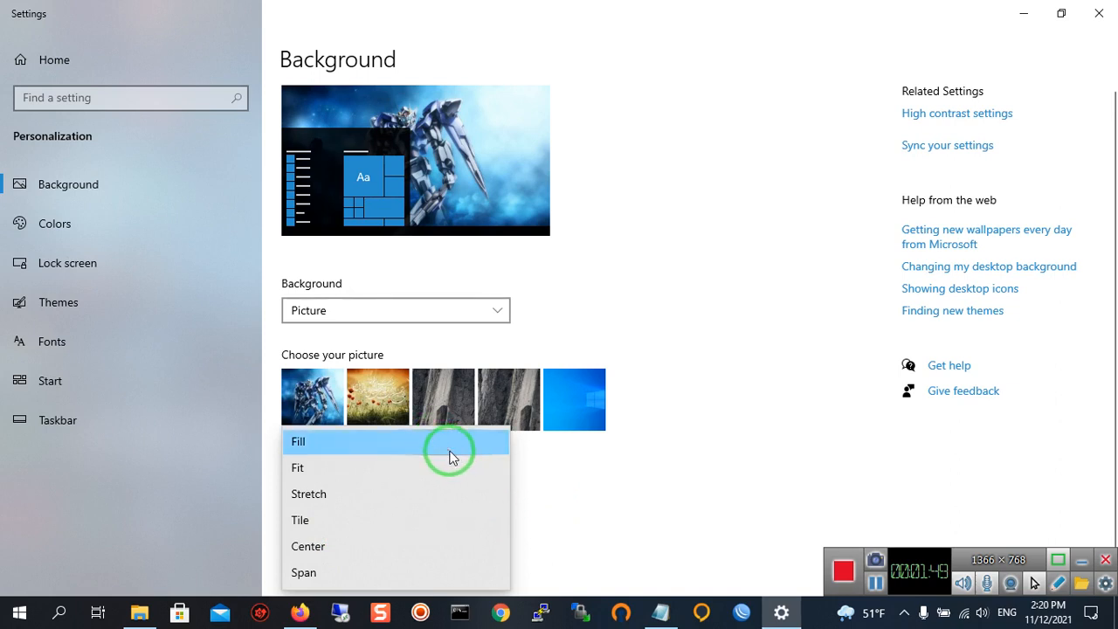
{"action": "mouse_move", "coordinate": [563, 461]}
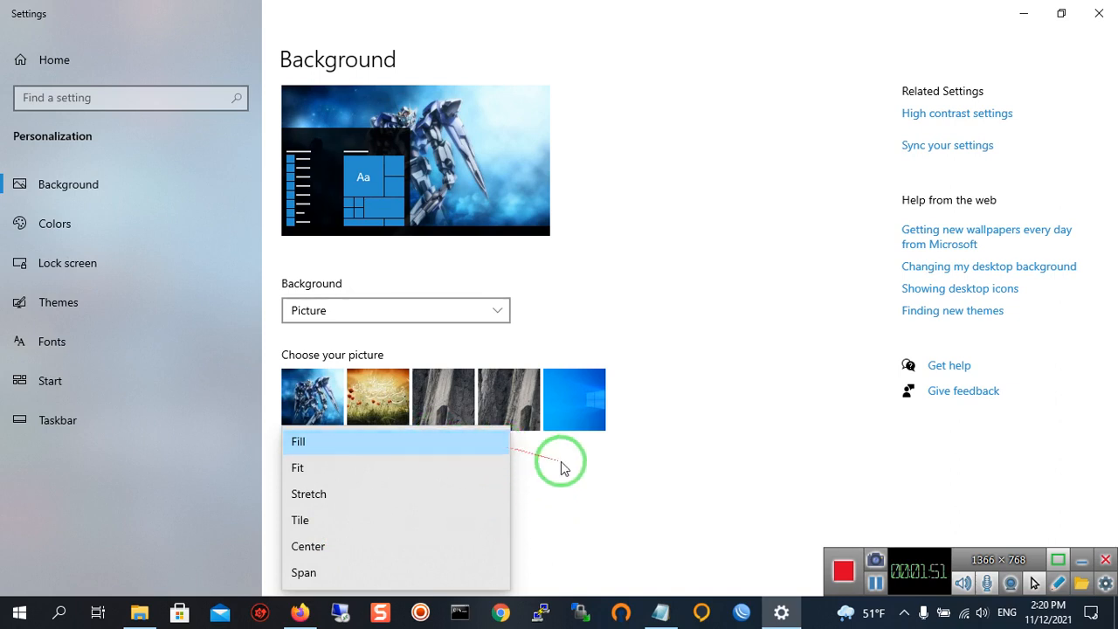
Step: Dismiss the Choose a fit dropdown, keeping the wallpaper fit at Fill
{"action": "left_click", "coordinate": [298, 441]}
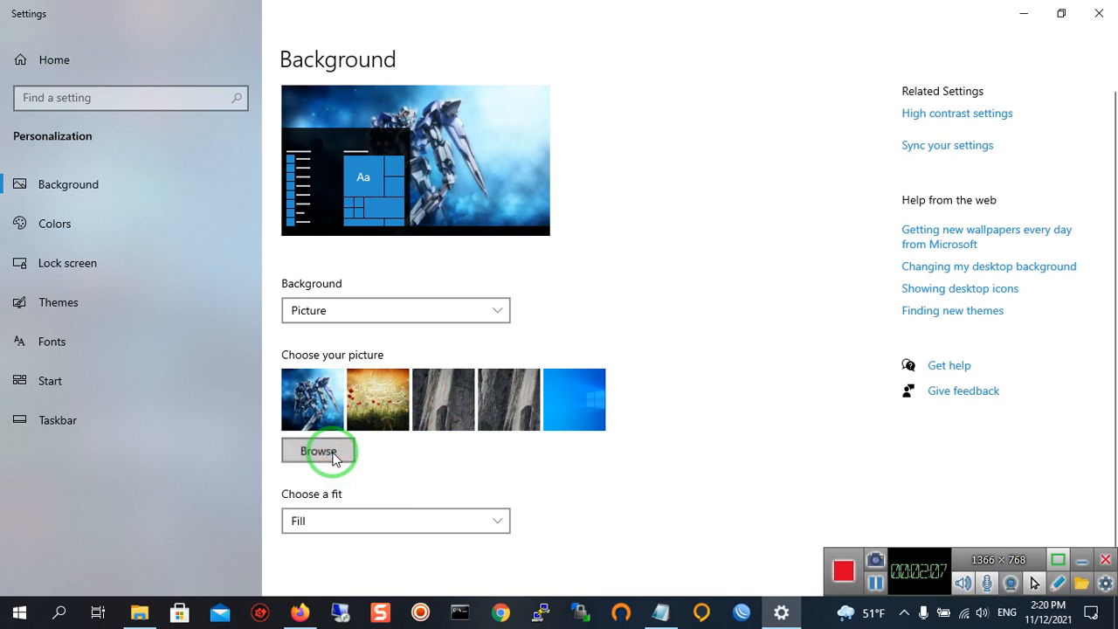
{"action": "left_click", "coordinate": [319, 450]}
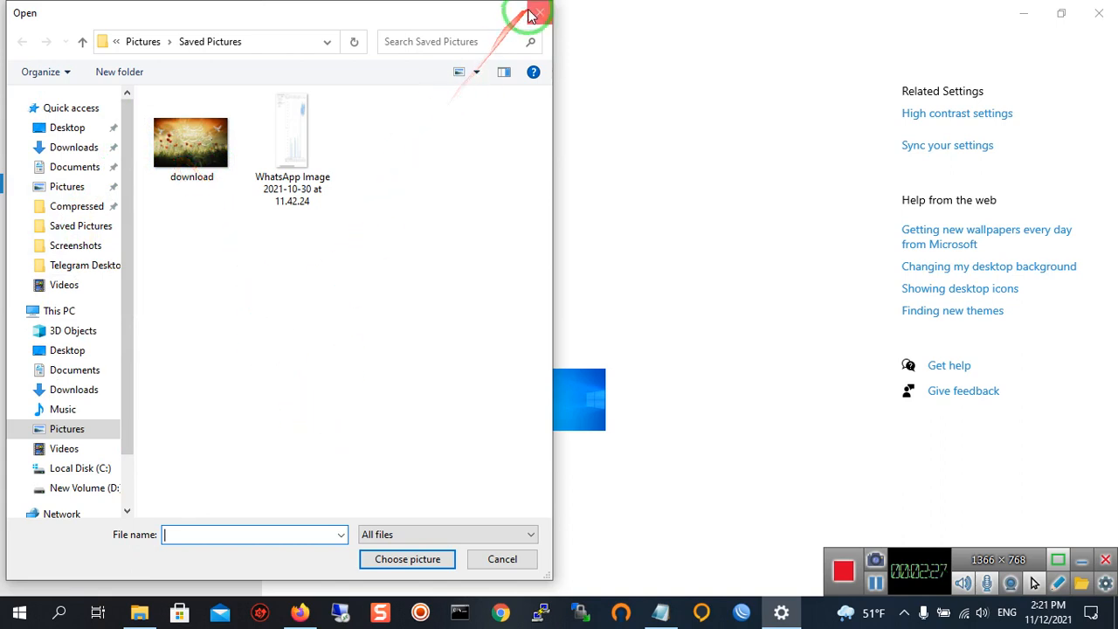
{"action": "left_click", "coordinate": [534, 13]}
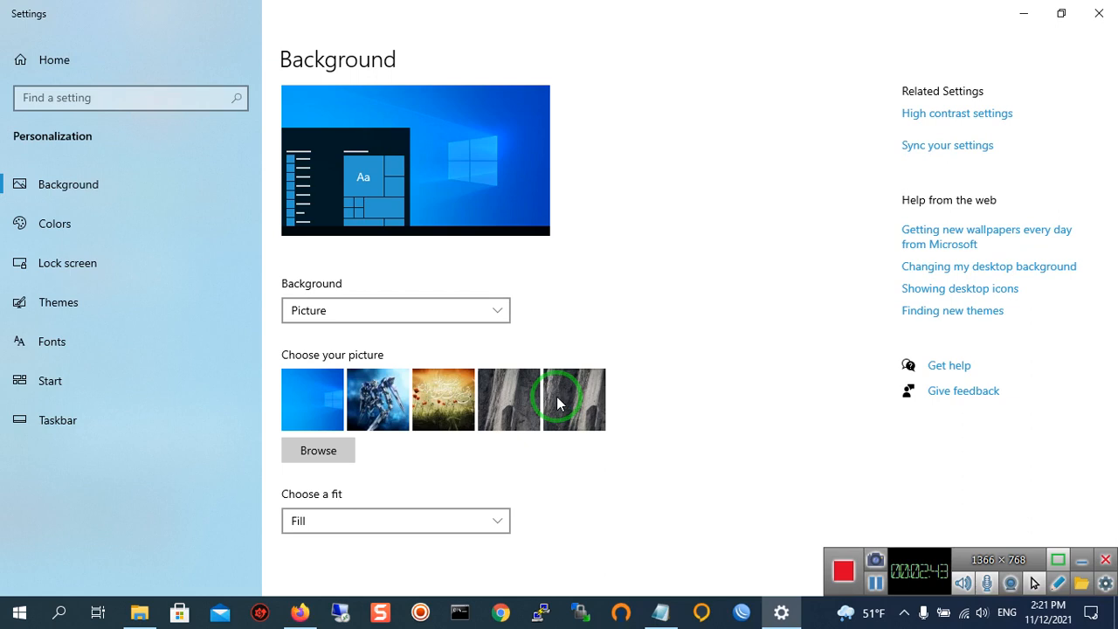
{"action": "mouse_move", "coordinate": [967, 7]}
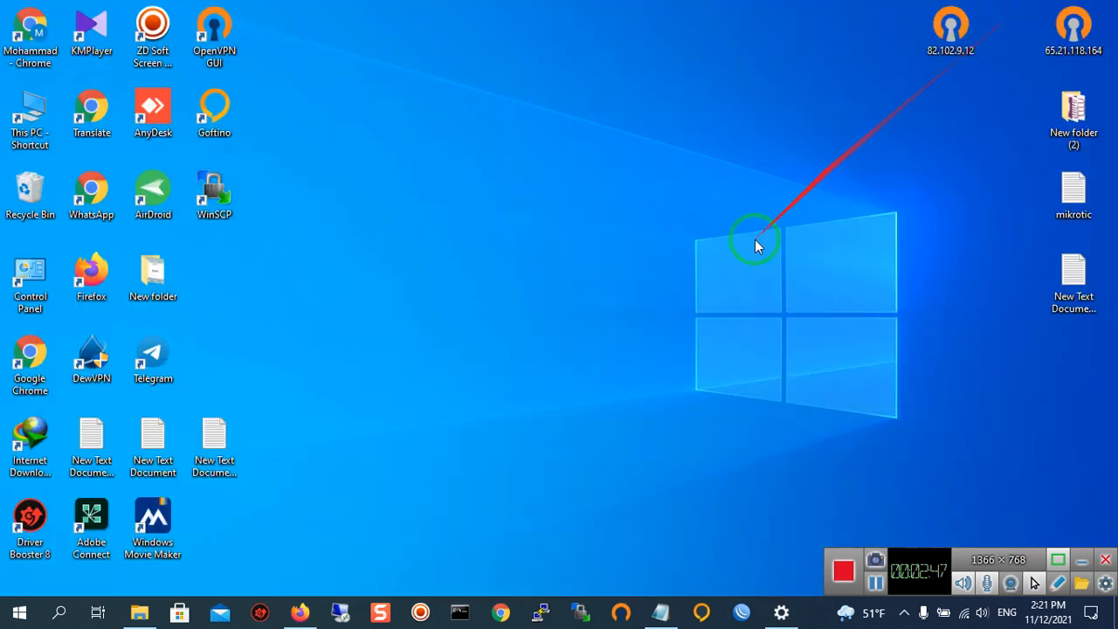
{"action": "mouse_move", "coordinate": [572, 266]}
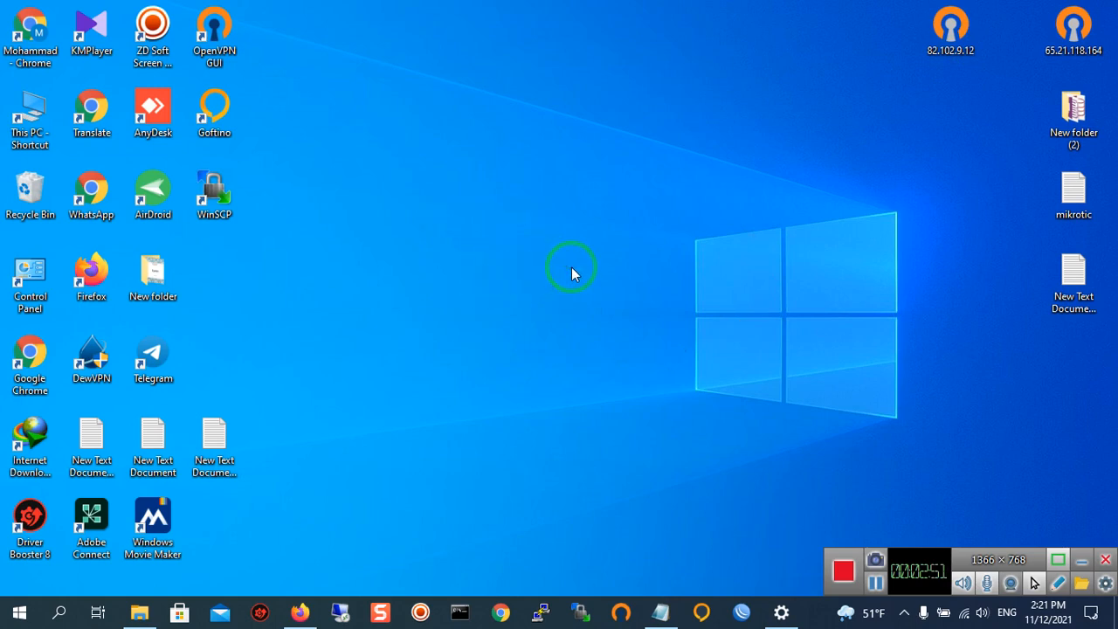
{"action": "mouse_move", "coordinate": [624, 305]}
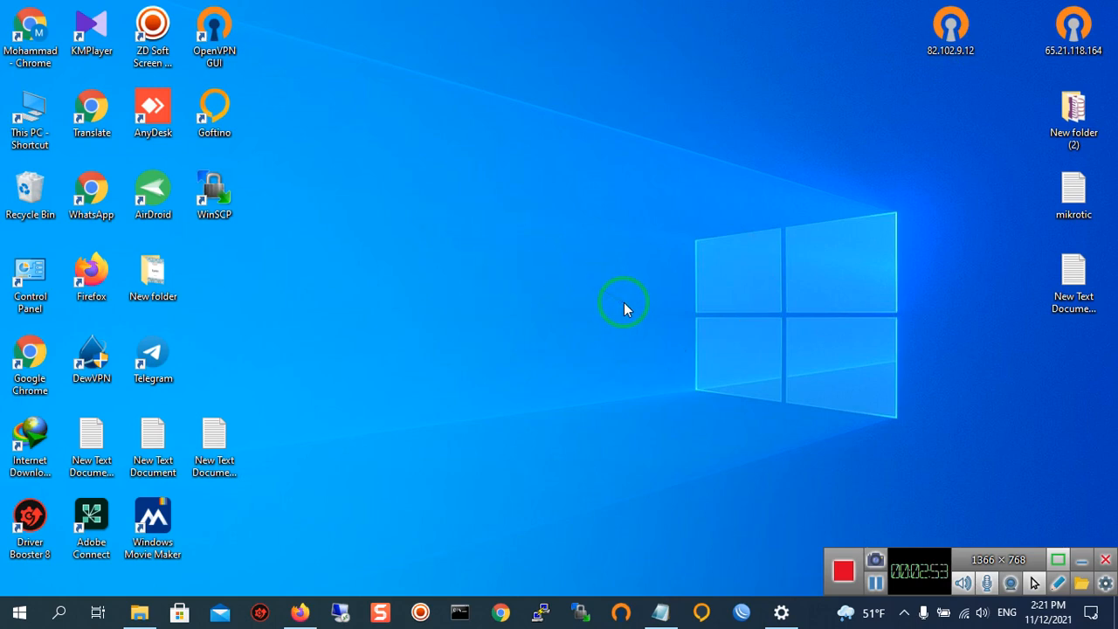